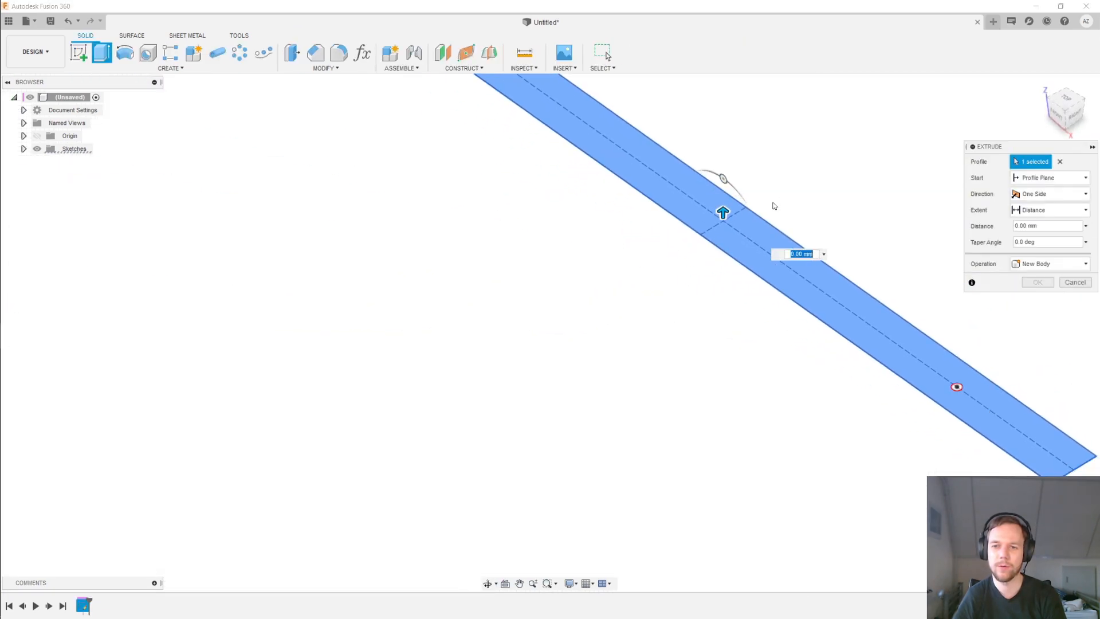
# - Extrude both end profiles -20 mm with the Join operation to form the feet
pyautogui.click(1037, 282)
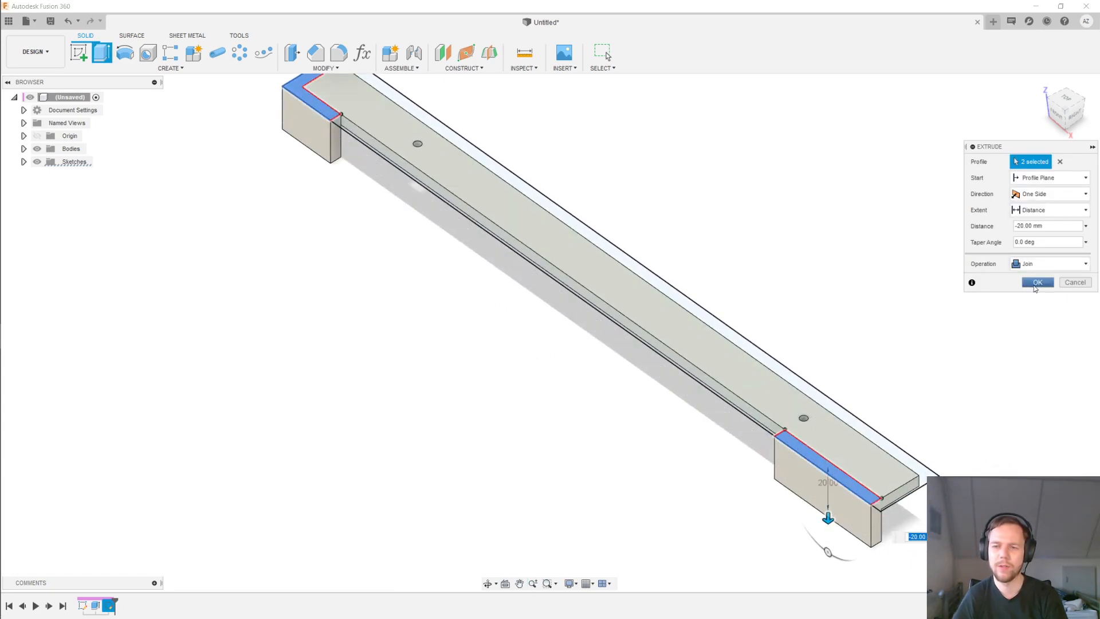
pyautogui.click(1038, 282)
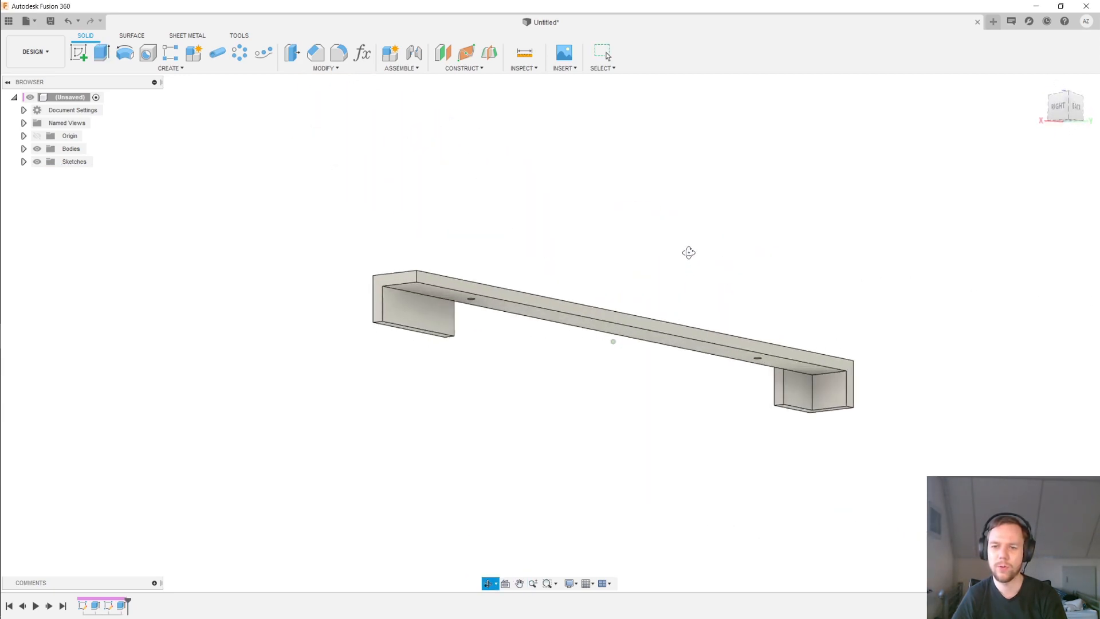
# - Run a circular-section pipe along the bar's inner top edge
pyautogui.click(214, 53)
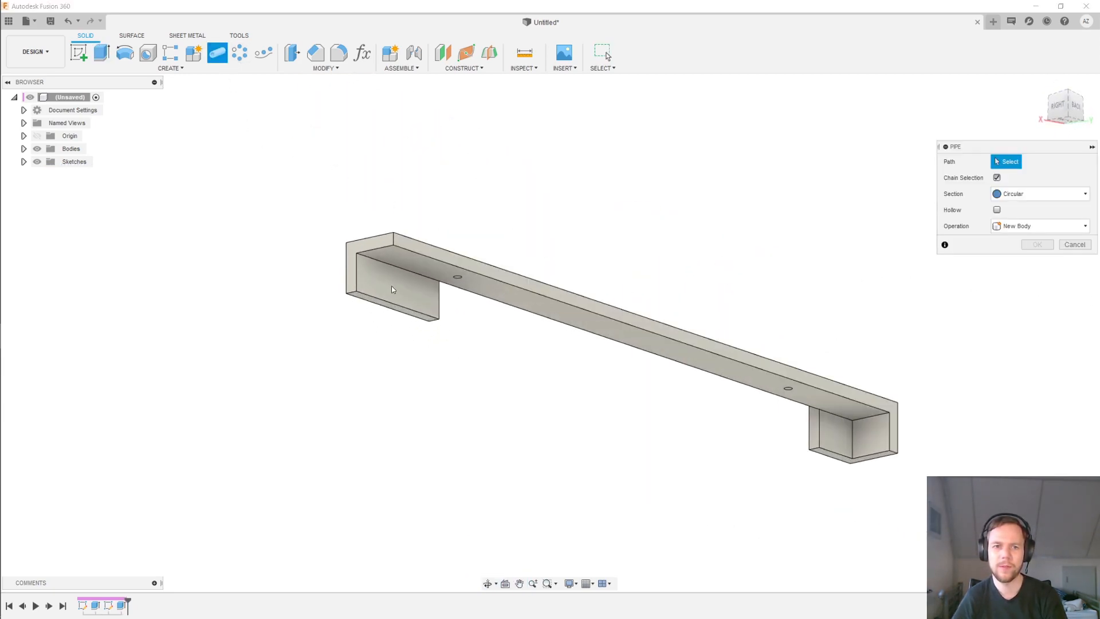
pyautogui.click(394, 282)
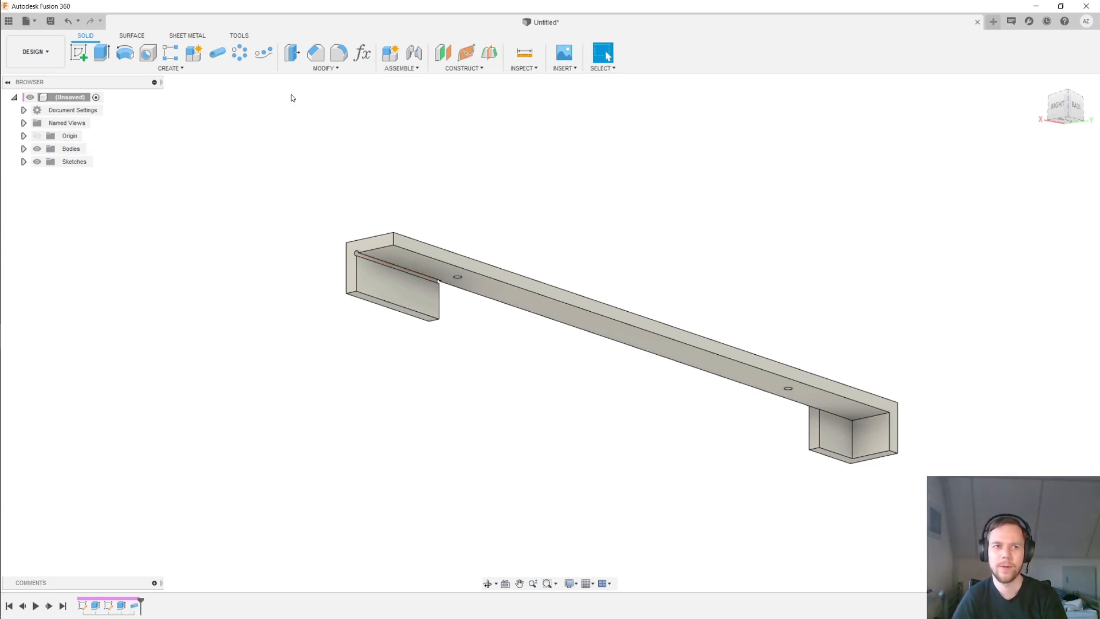
pyautogui.click(212, 53)
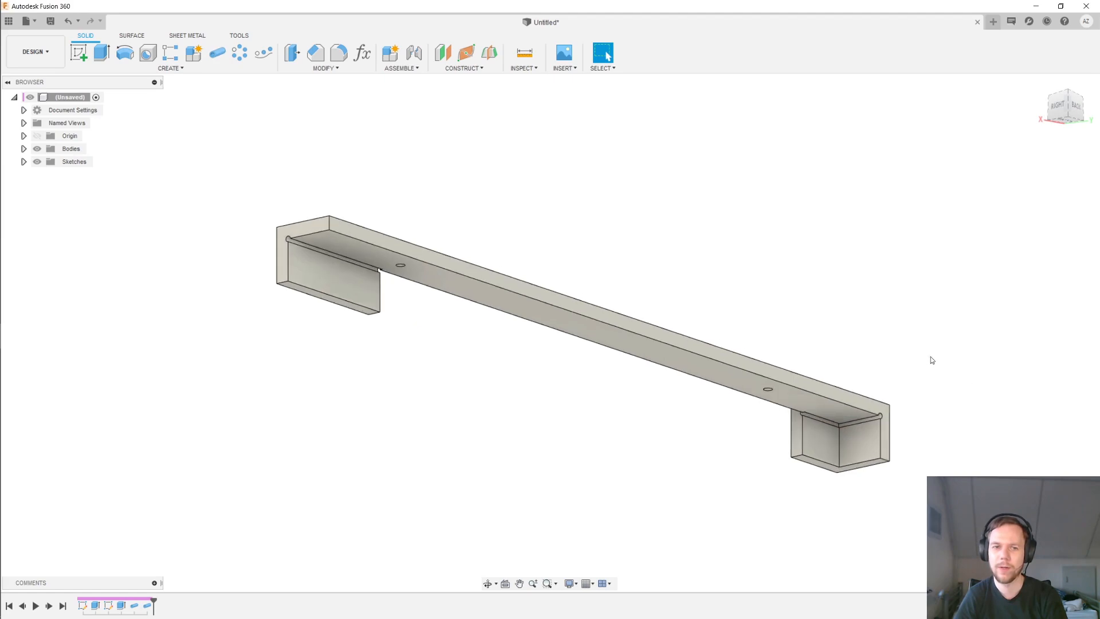
pyautogui.moveTo(806, 331)
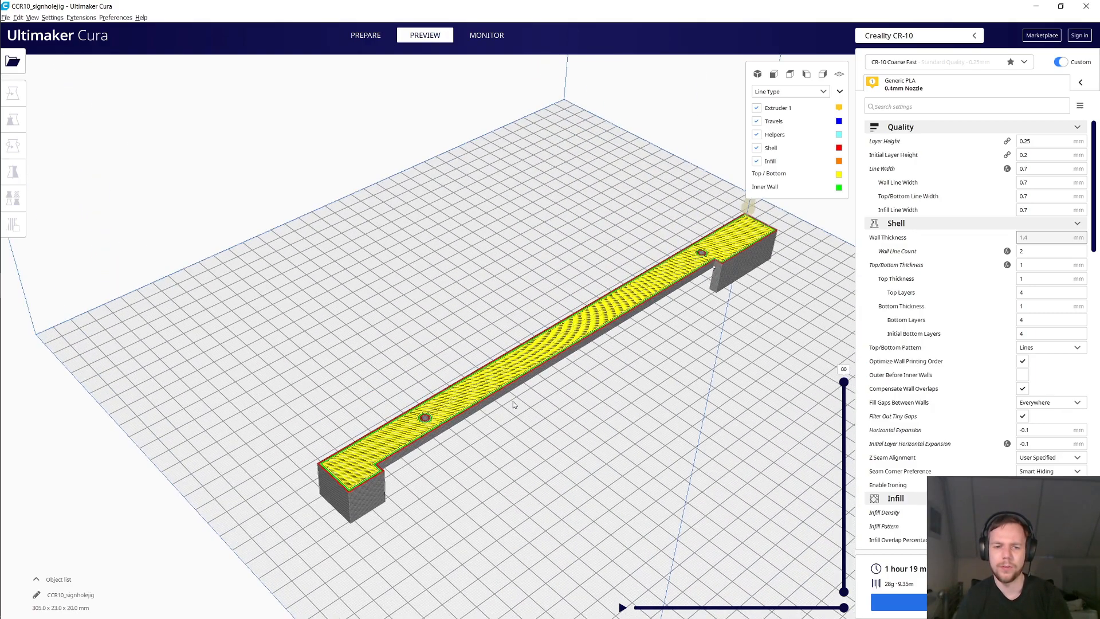
# - Flip the jig onto its flat top face and review the wall and line width values
pyautogui.click(11, 151)
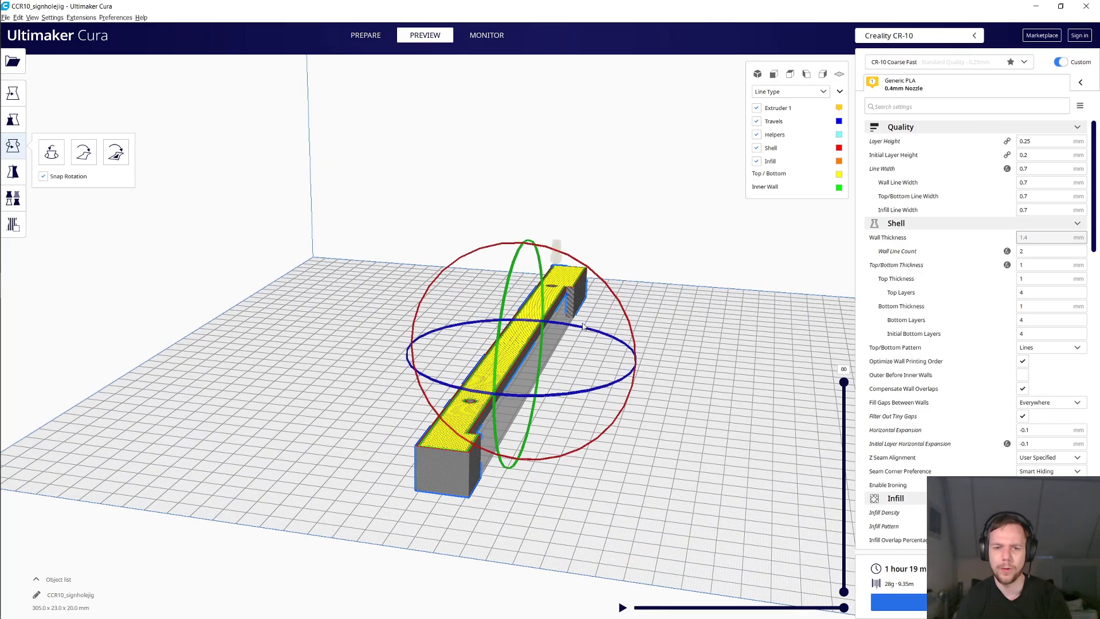
pyautogui.moveTo(528, 329)
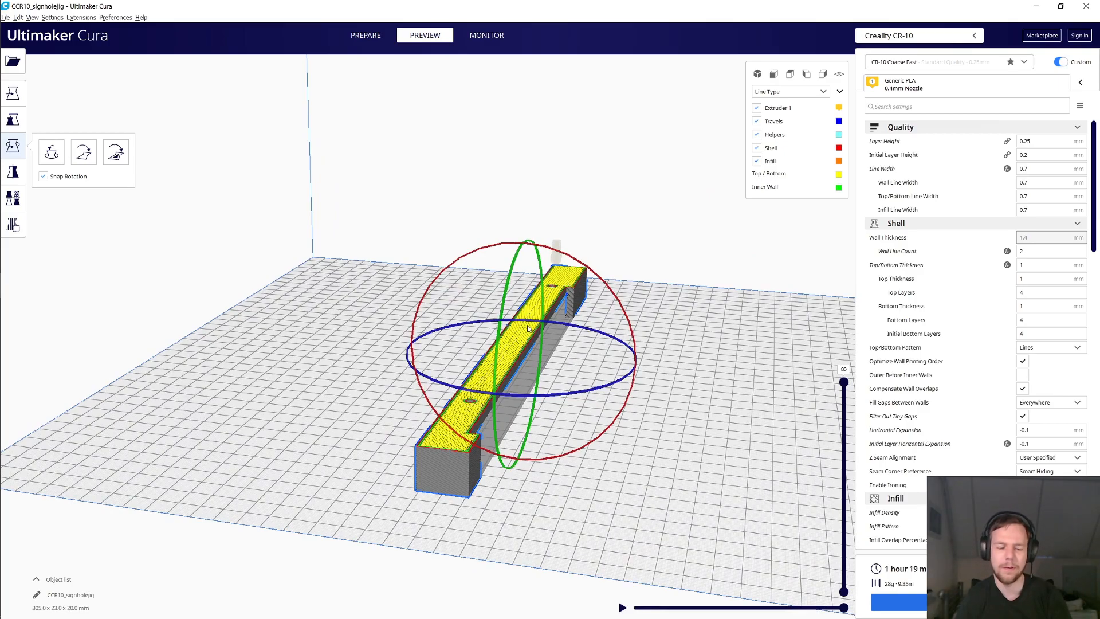
pyautogui.moveTo(674, 357)
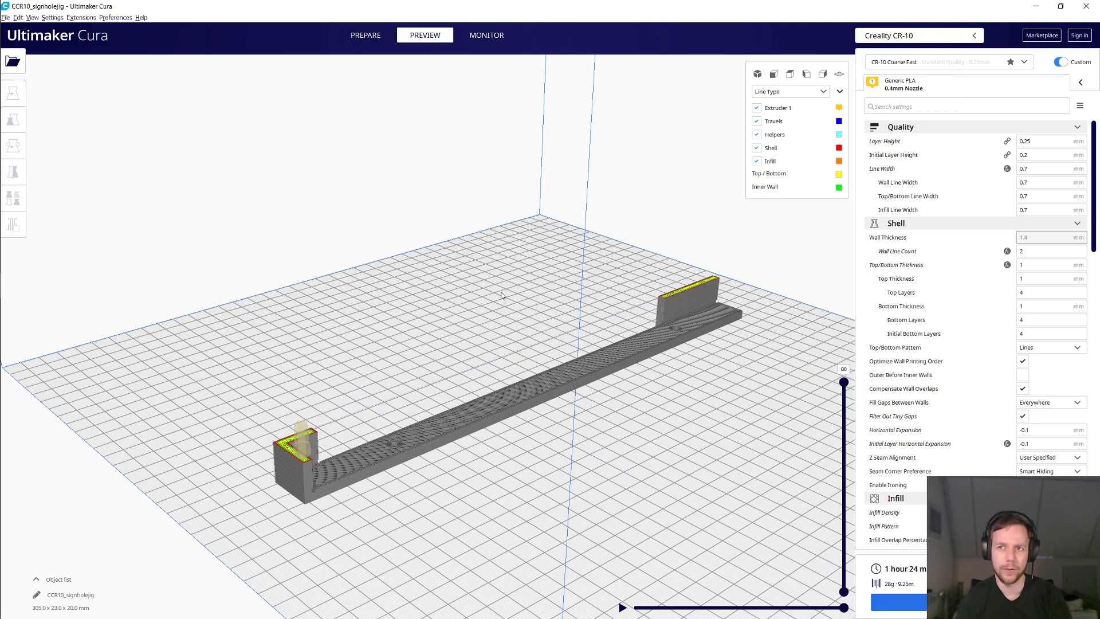
pyautogui.moveTo(501, 295); pyautogui.dragTo(585, 322)
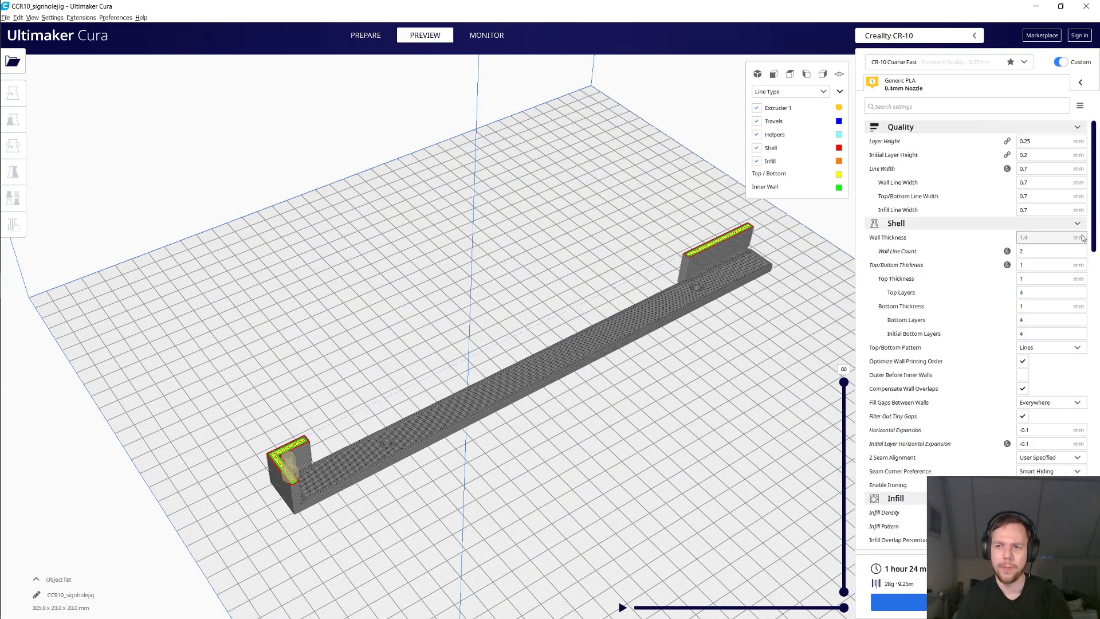
pyautogui.moveTo(1046, 184)
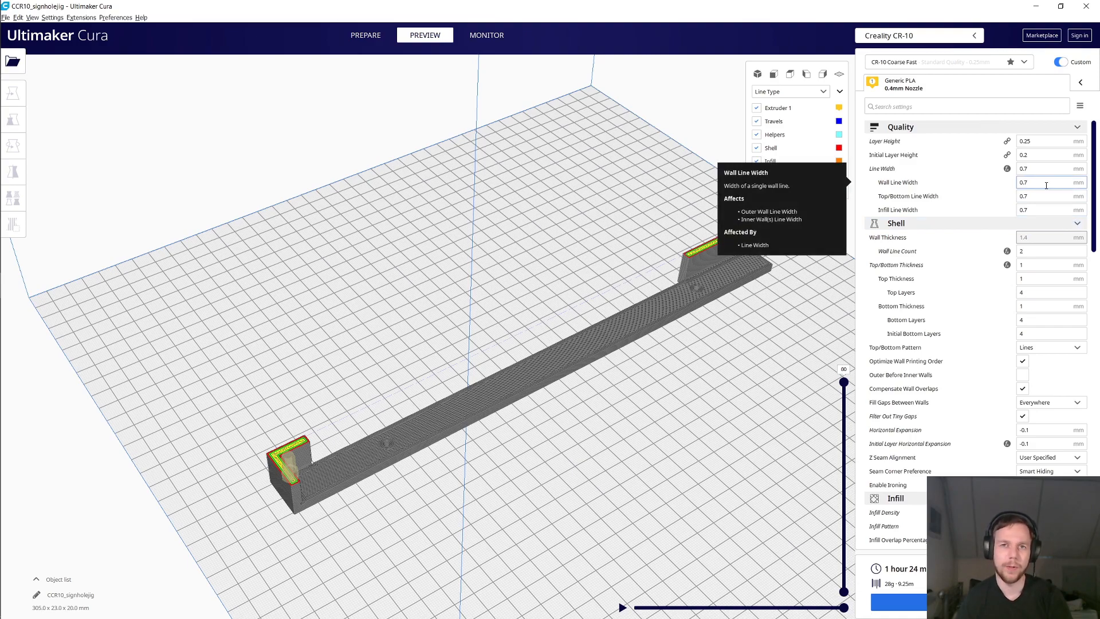
pyautogui.click(1046, 182)
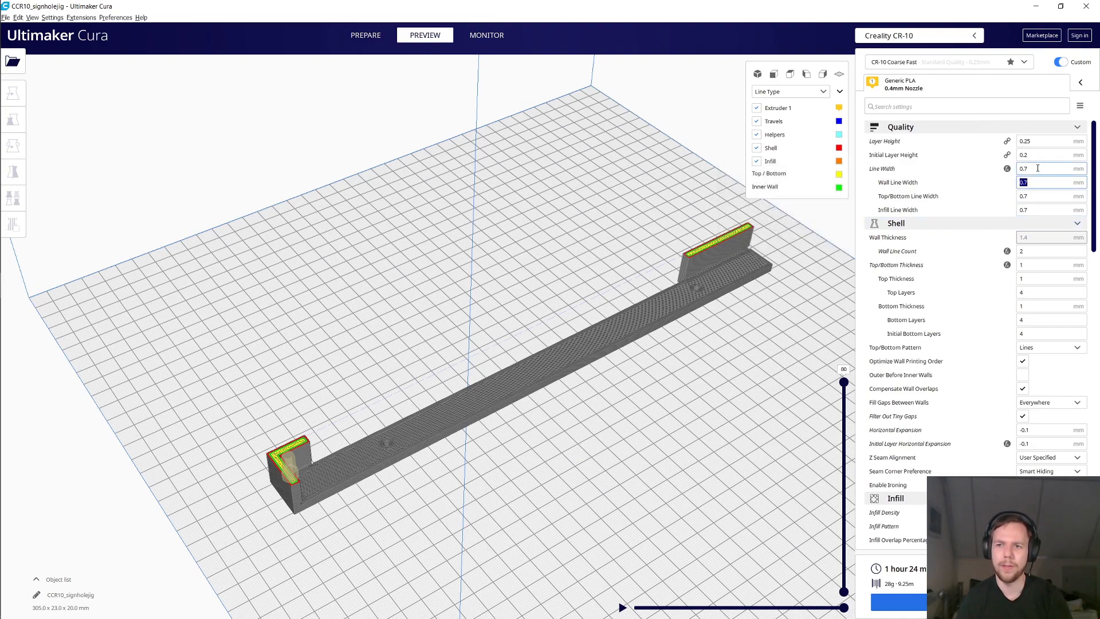
pyautogui.click(1042, 141)
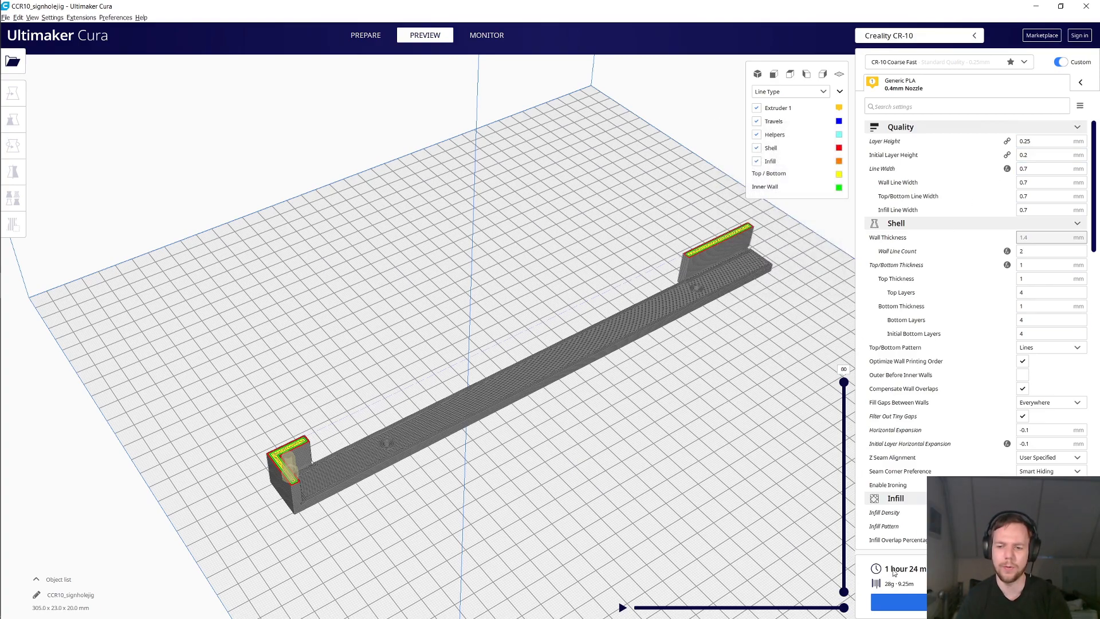
pyautogui.moveTo(785, 427)
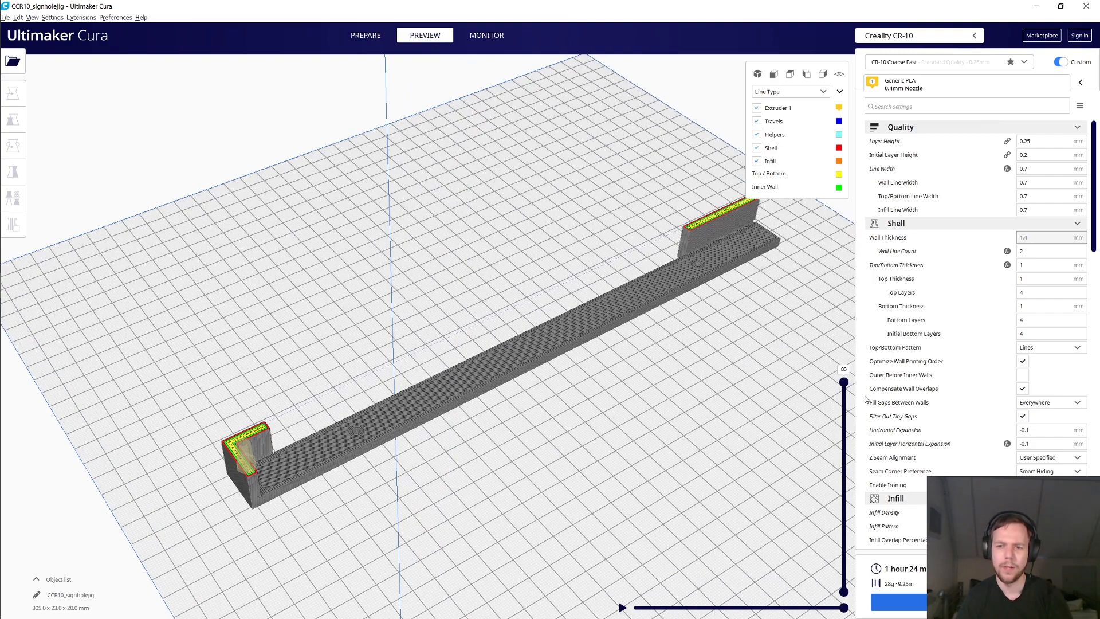
pyautogui.moveTo(843, 382); pyautogui.dragTo(844, 527)
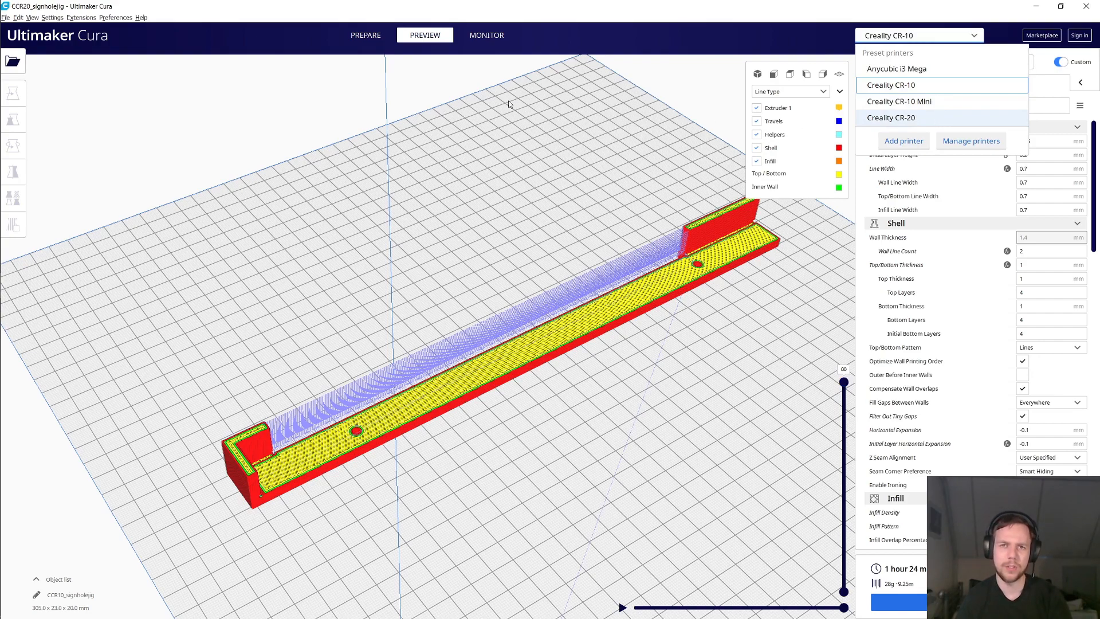
# - Choose the Creality CR-20 printer and turn the jig diagonally on its bed
pyautogui.click(891, 117)
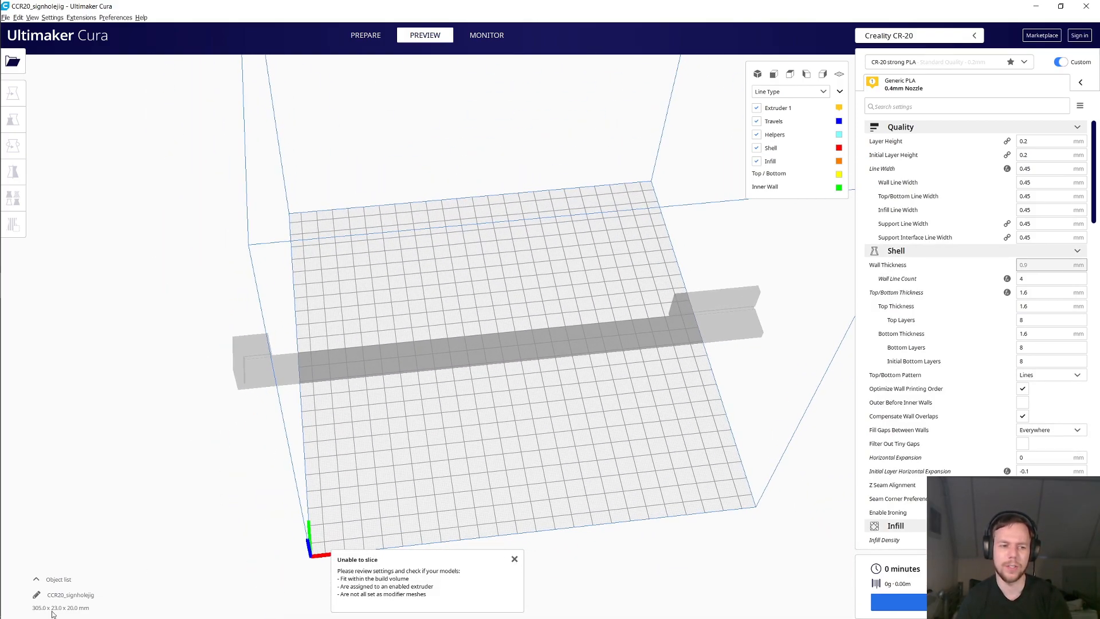
pyautogui.moveTo(653, 328)
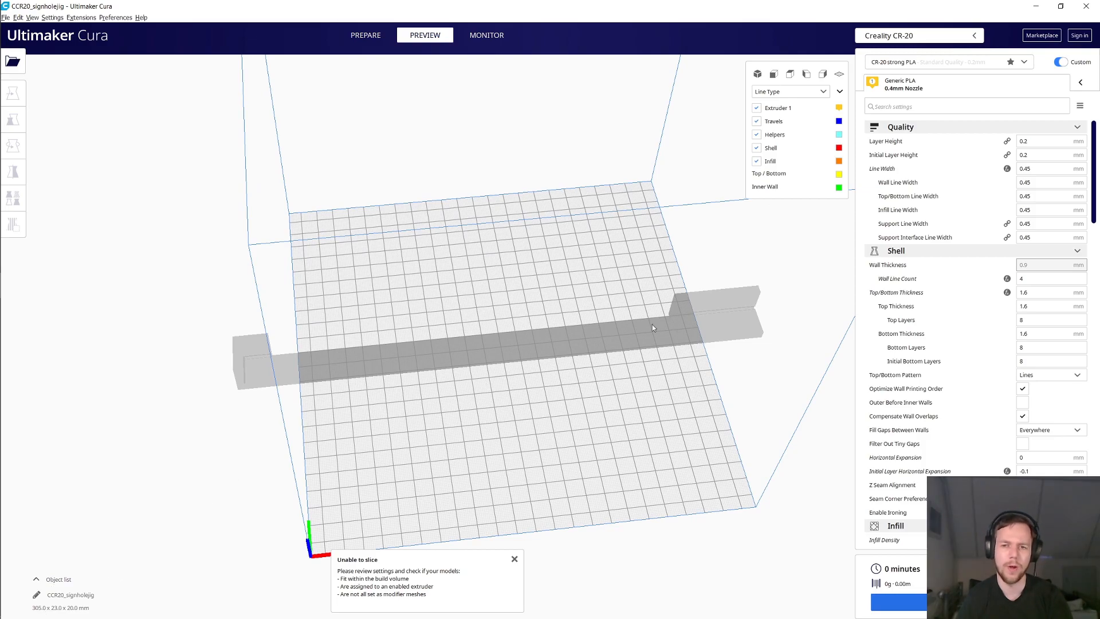
pyautogui.click(14, 154)
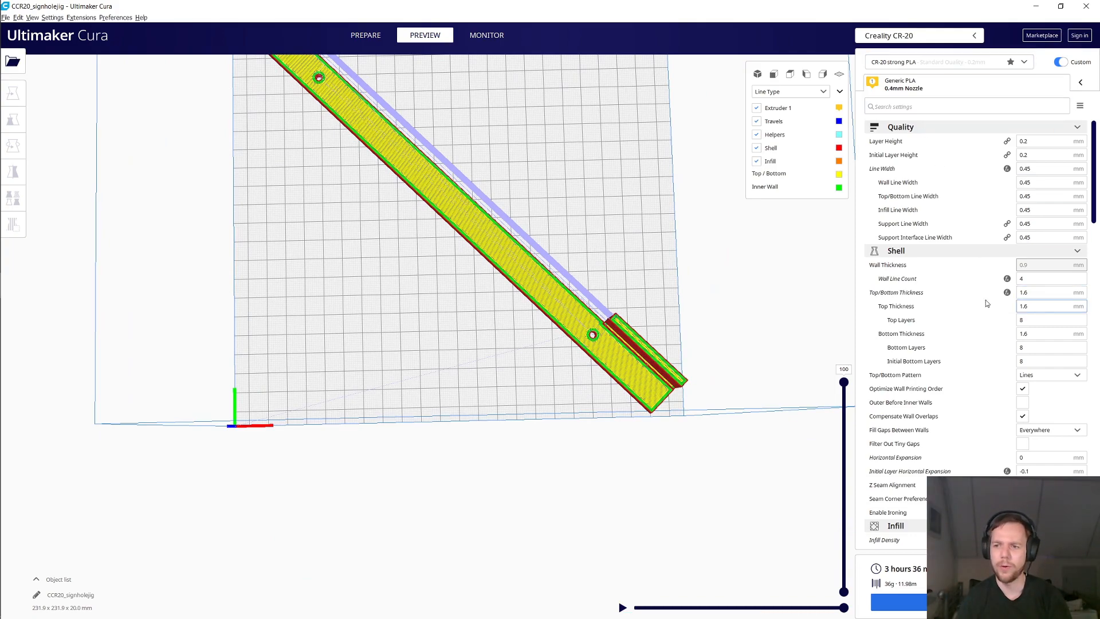
pyautogui.moveTo(1039, 292)
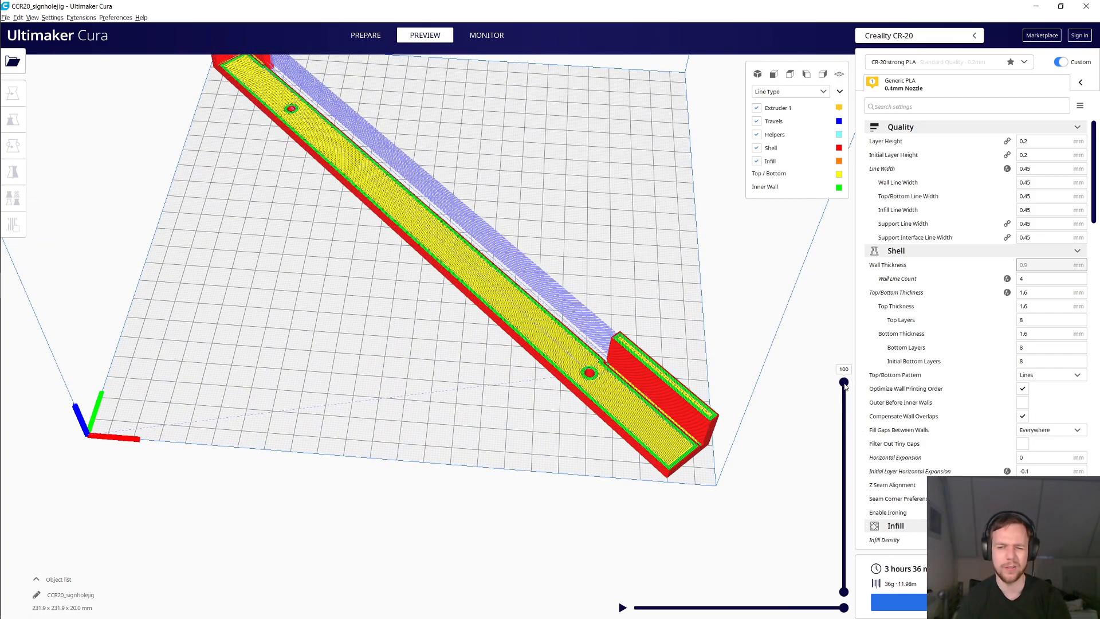
# - Lower the layer preview slider to layer 10 to view infill and walls
pyautogui.moveTo(844, 383); pyautogui.dragTo(844, 506)
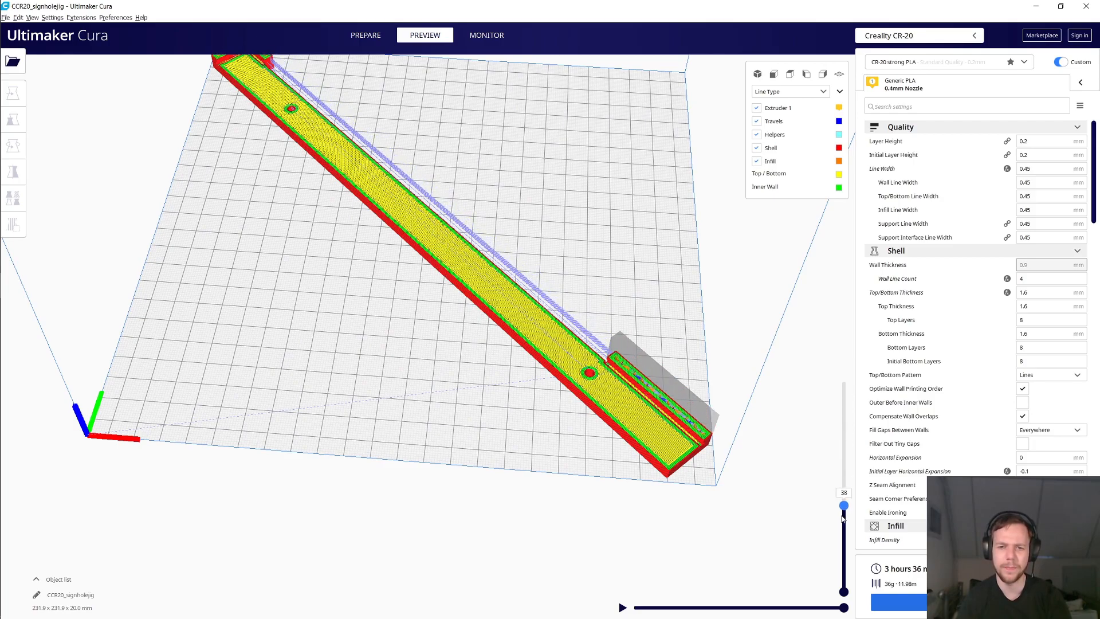
pyautogui.moveTo(844, 505); pyautogui.dragTo(844, 559)
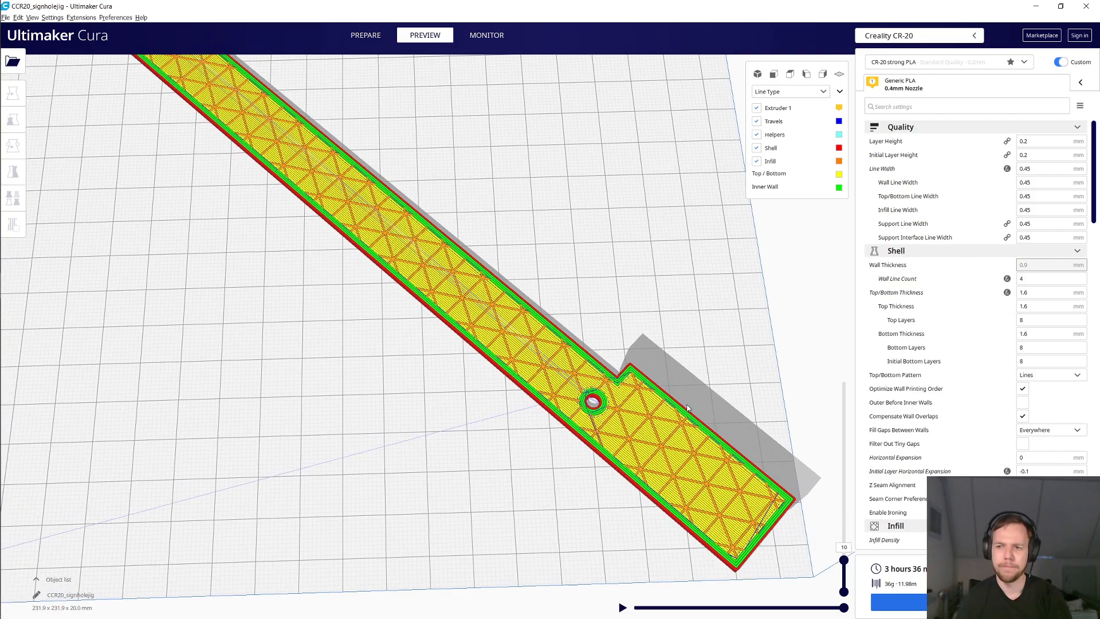
pyautogui.moveTo(1037, 292)
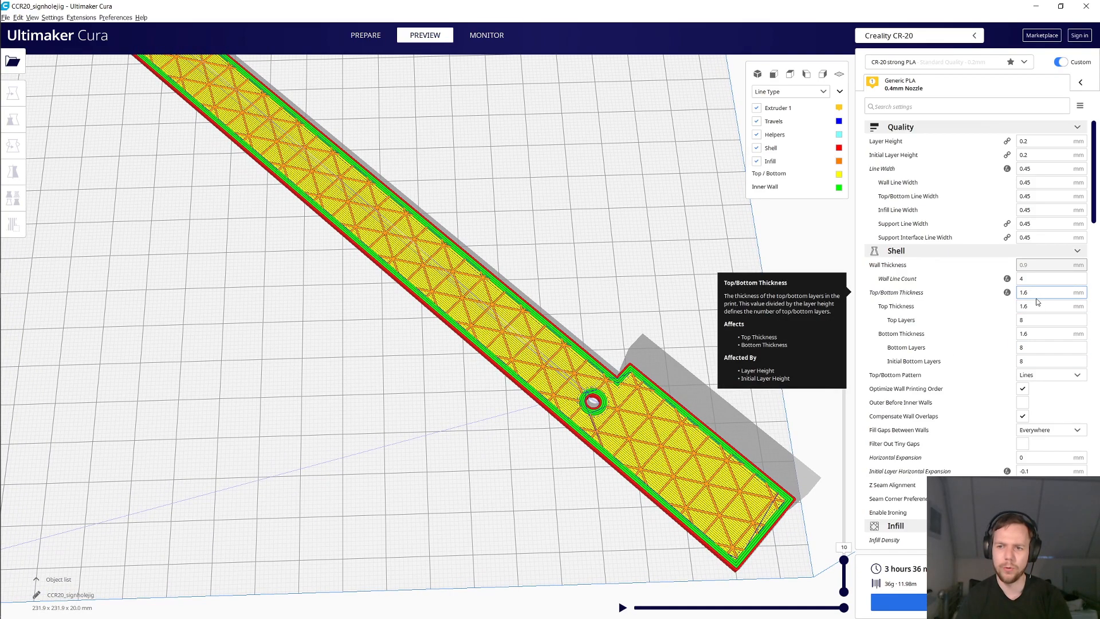
# - Set top/bottom thickness to 0.8 mm and try a wall line count of 2
pyautogui.write('0')
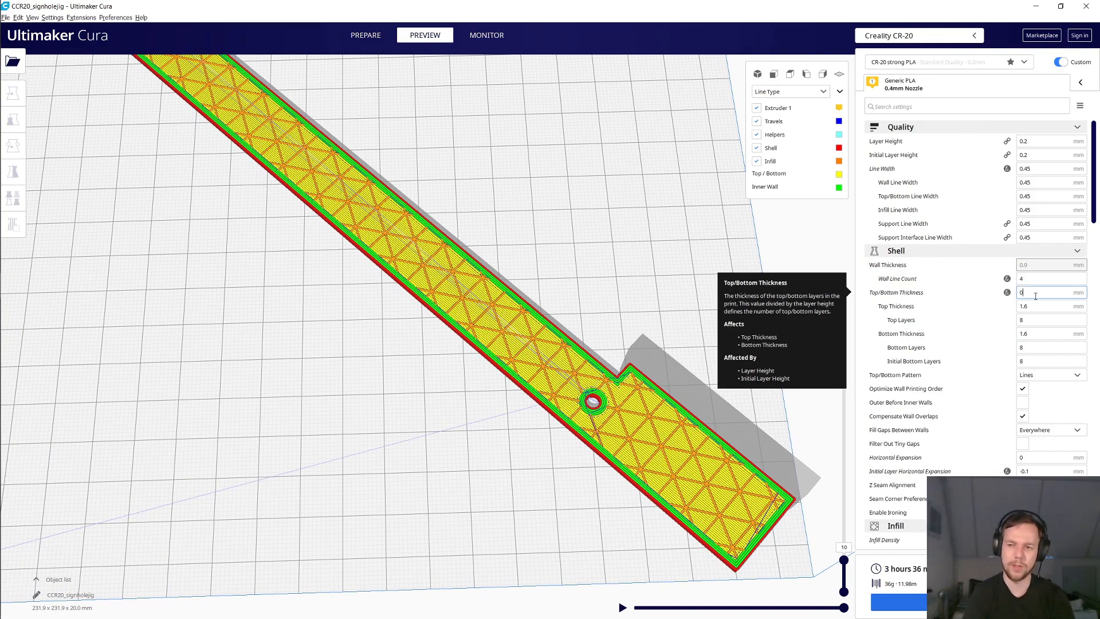
pyautogui.write('0.8')
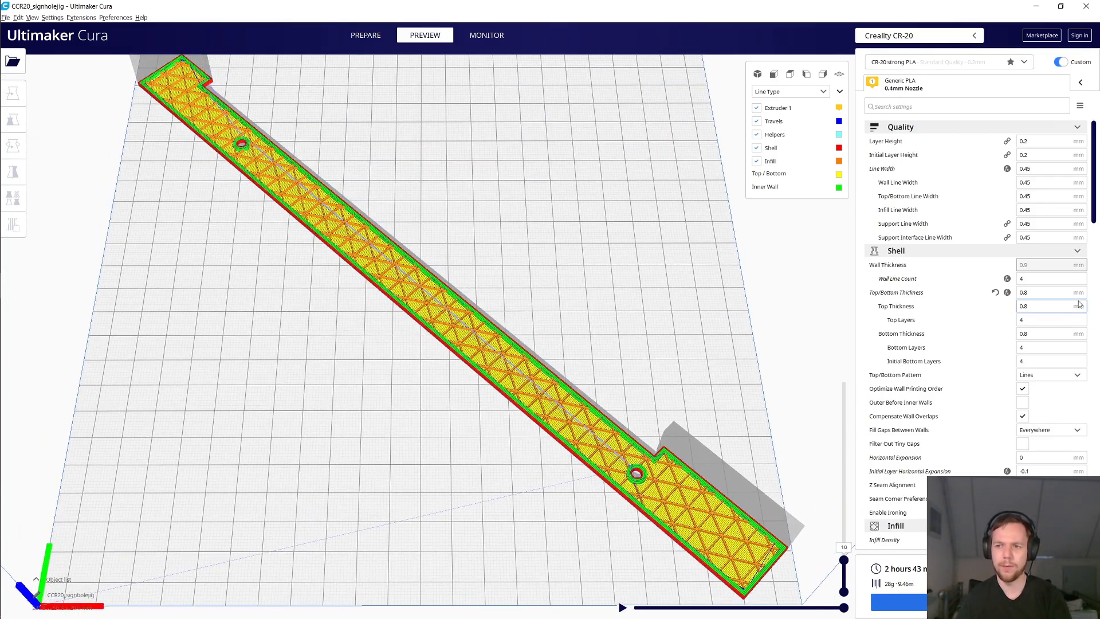
pyautogui.click(1049, 278)
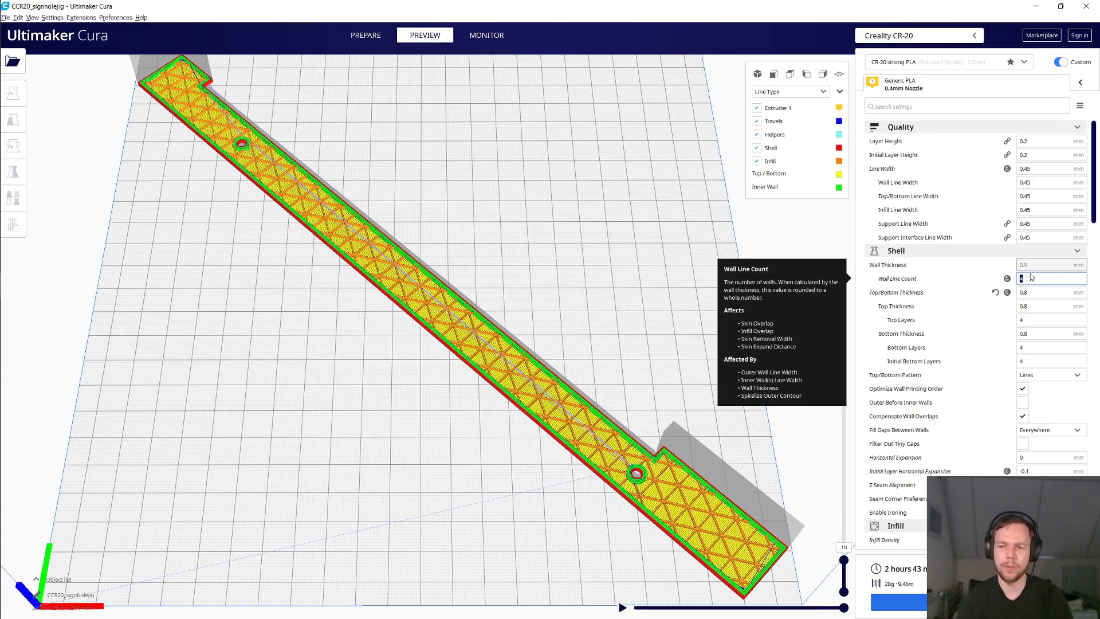
pyautogui.write('2')
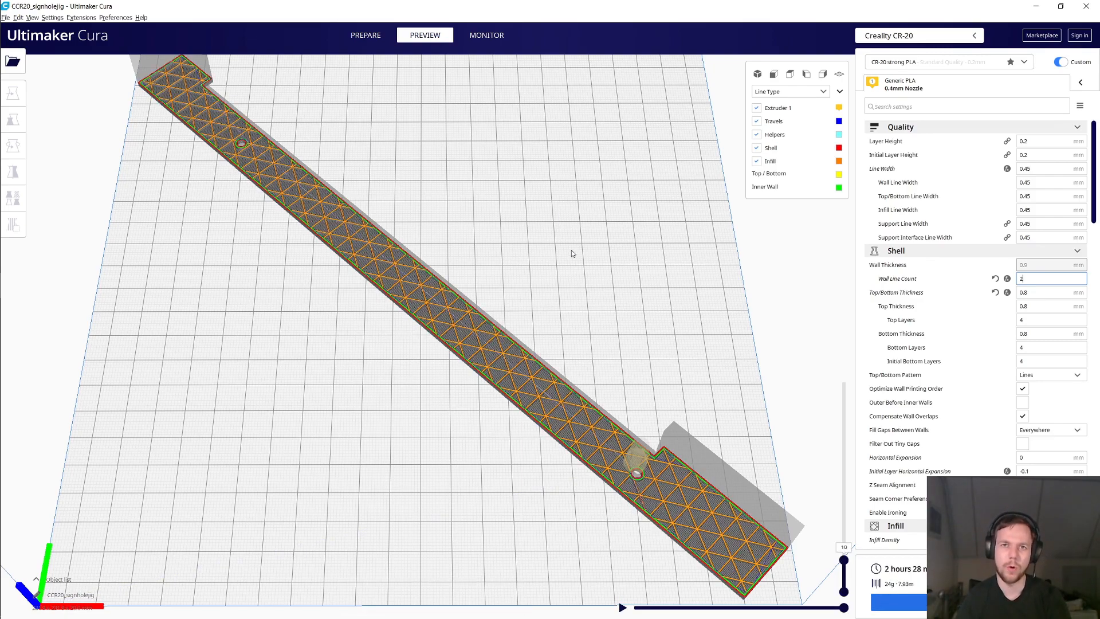
pyautogui.moveTo(896, 292)
pyautogui.write('4')
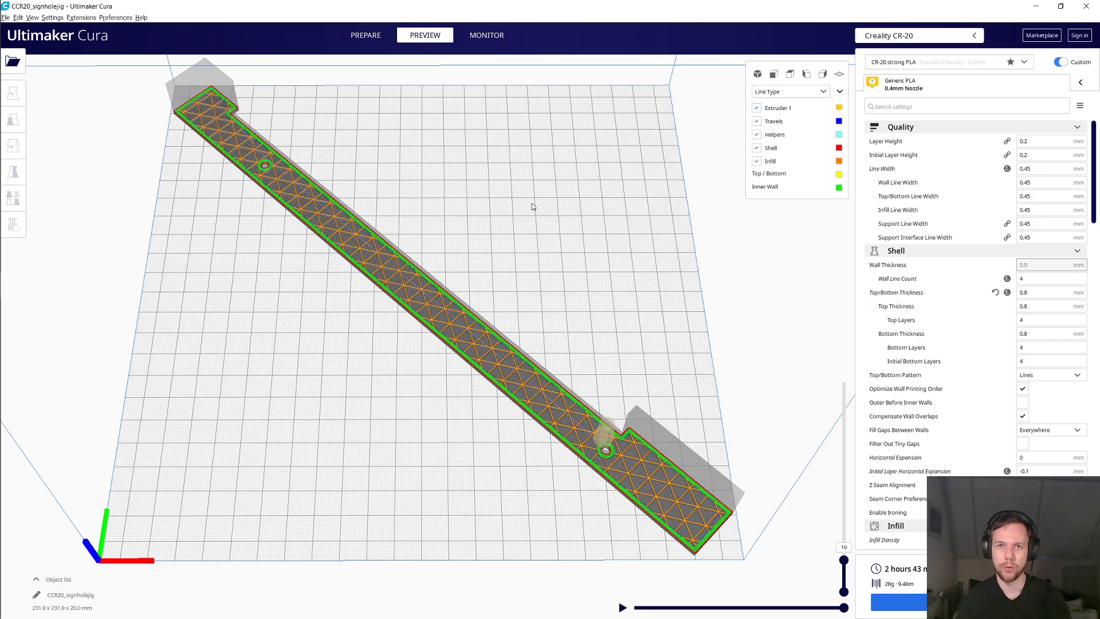
pyautogui.moveTo(523, 219)
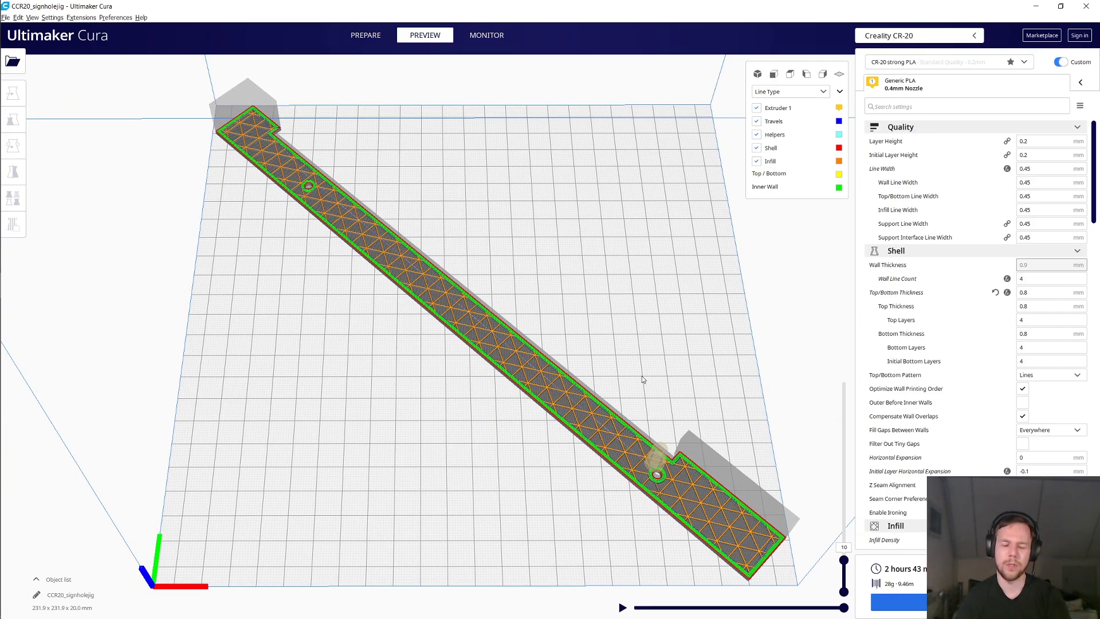
pyautogui.moveTo(636, 371)
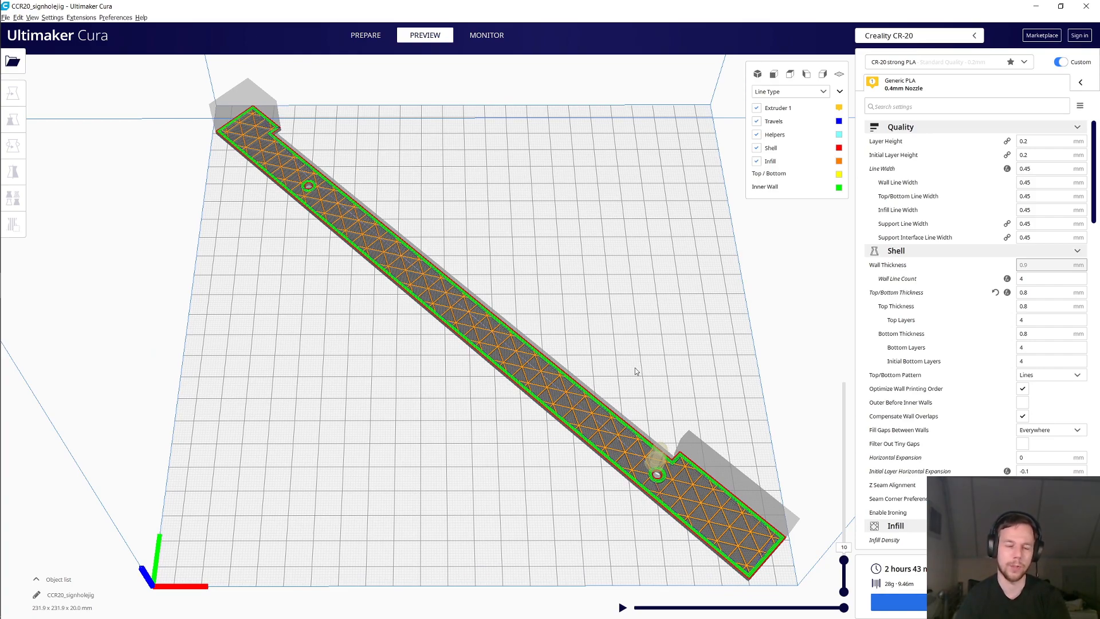
pyautogui.moveTo(651, 364)
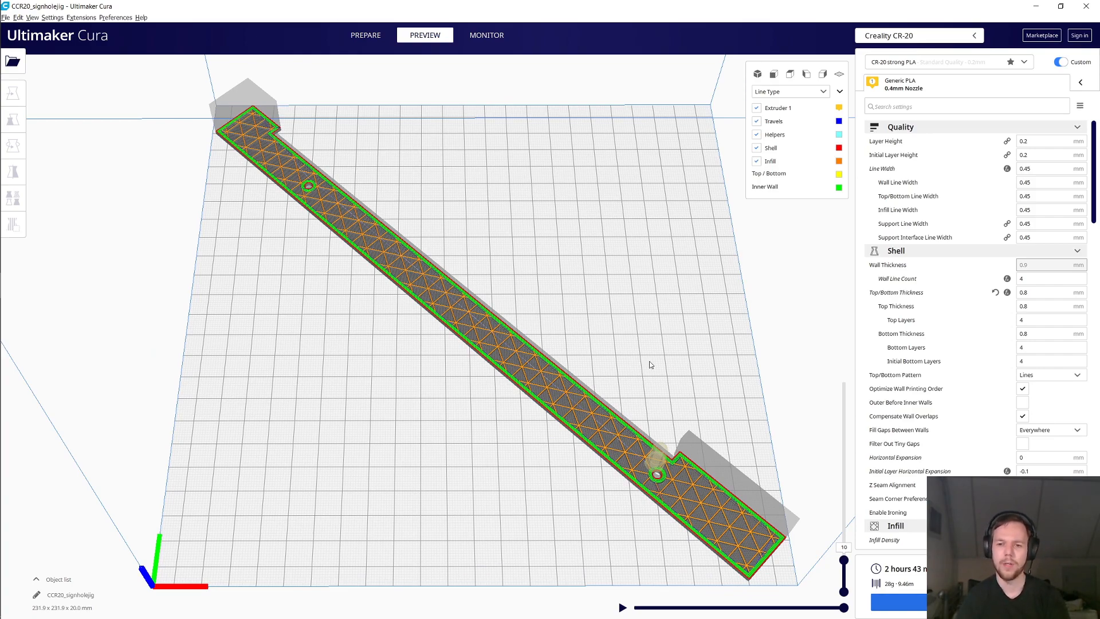